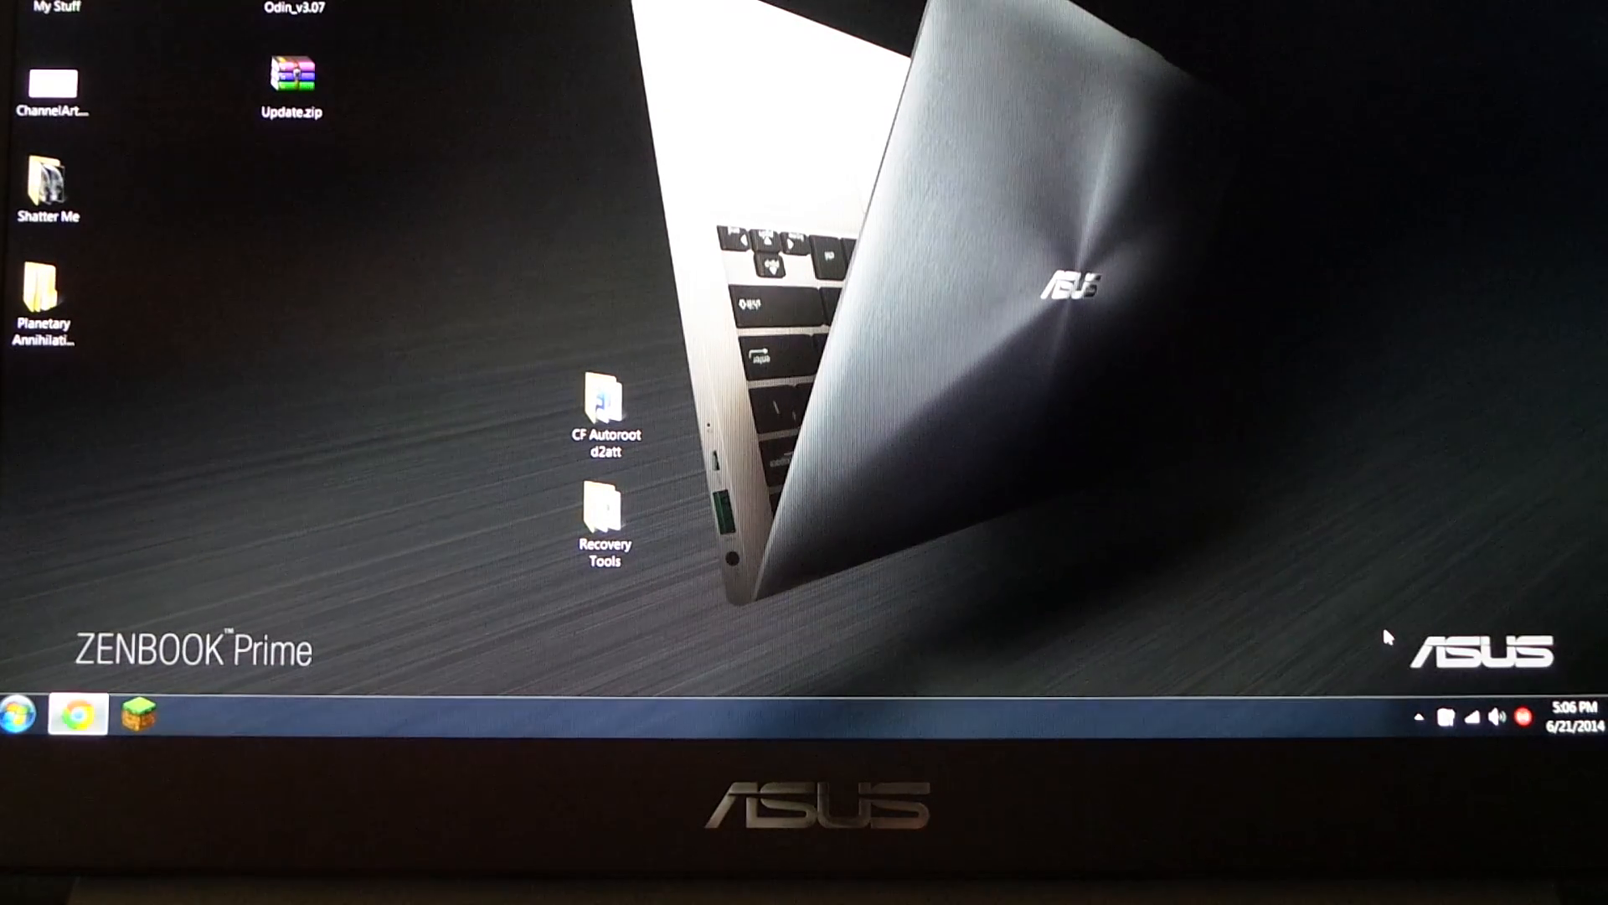
Select CF Autoroot d2att, then open the Recovery Tools folder to launch Odin.
click(605, 401)
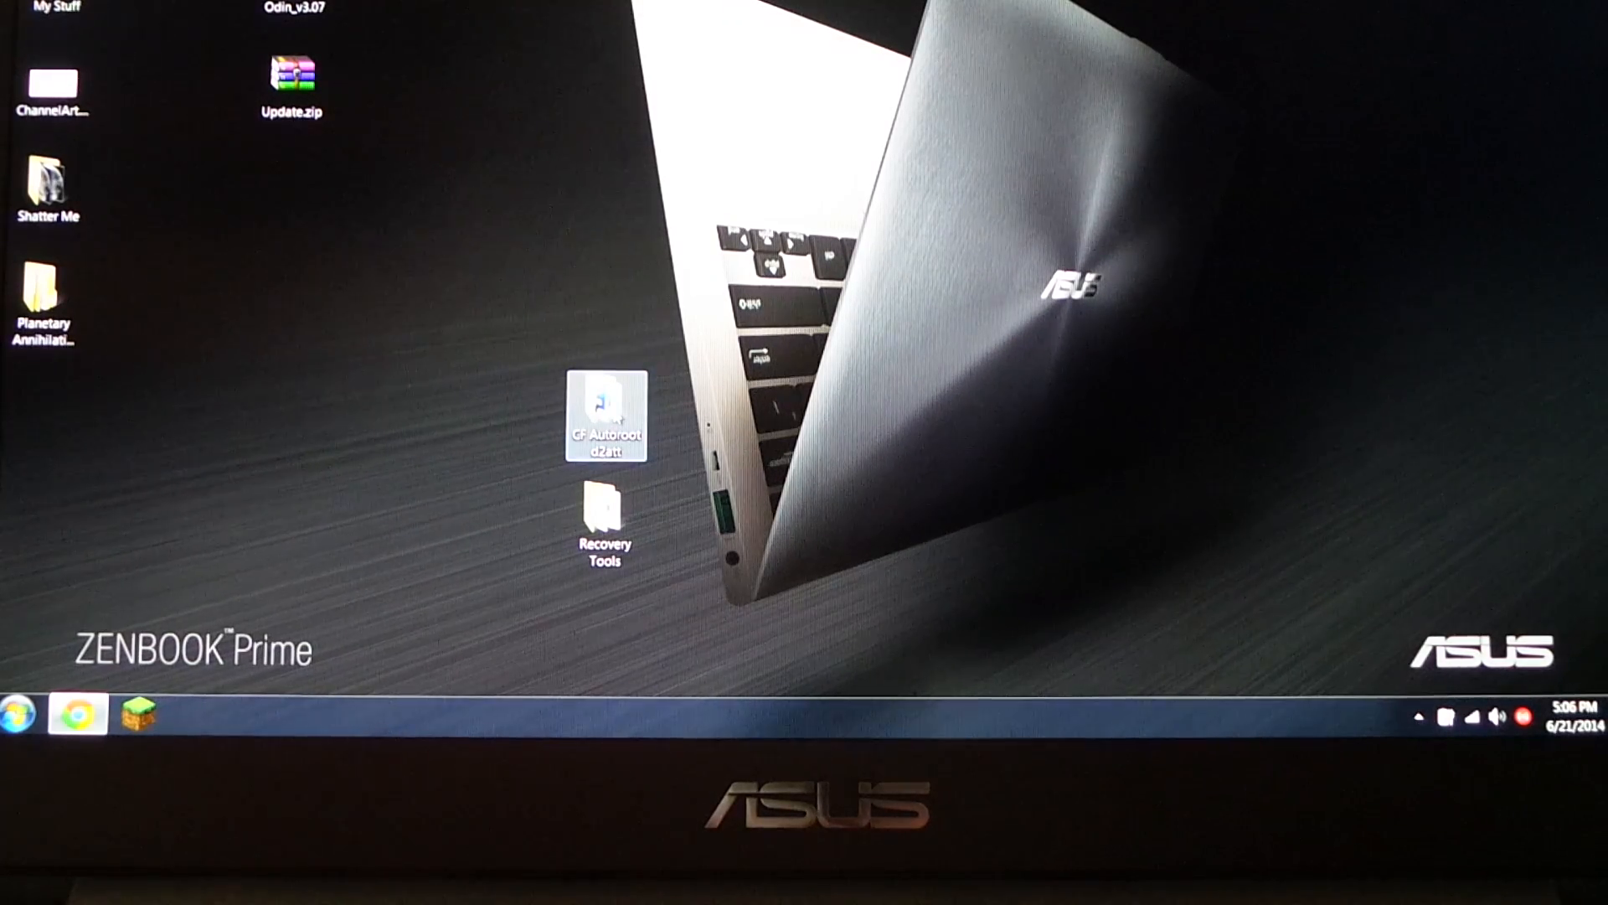
click(605, 518)
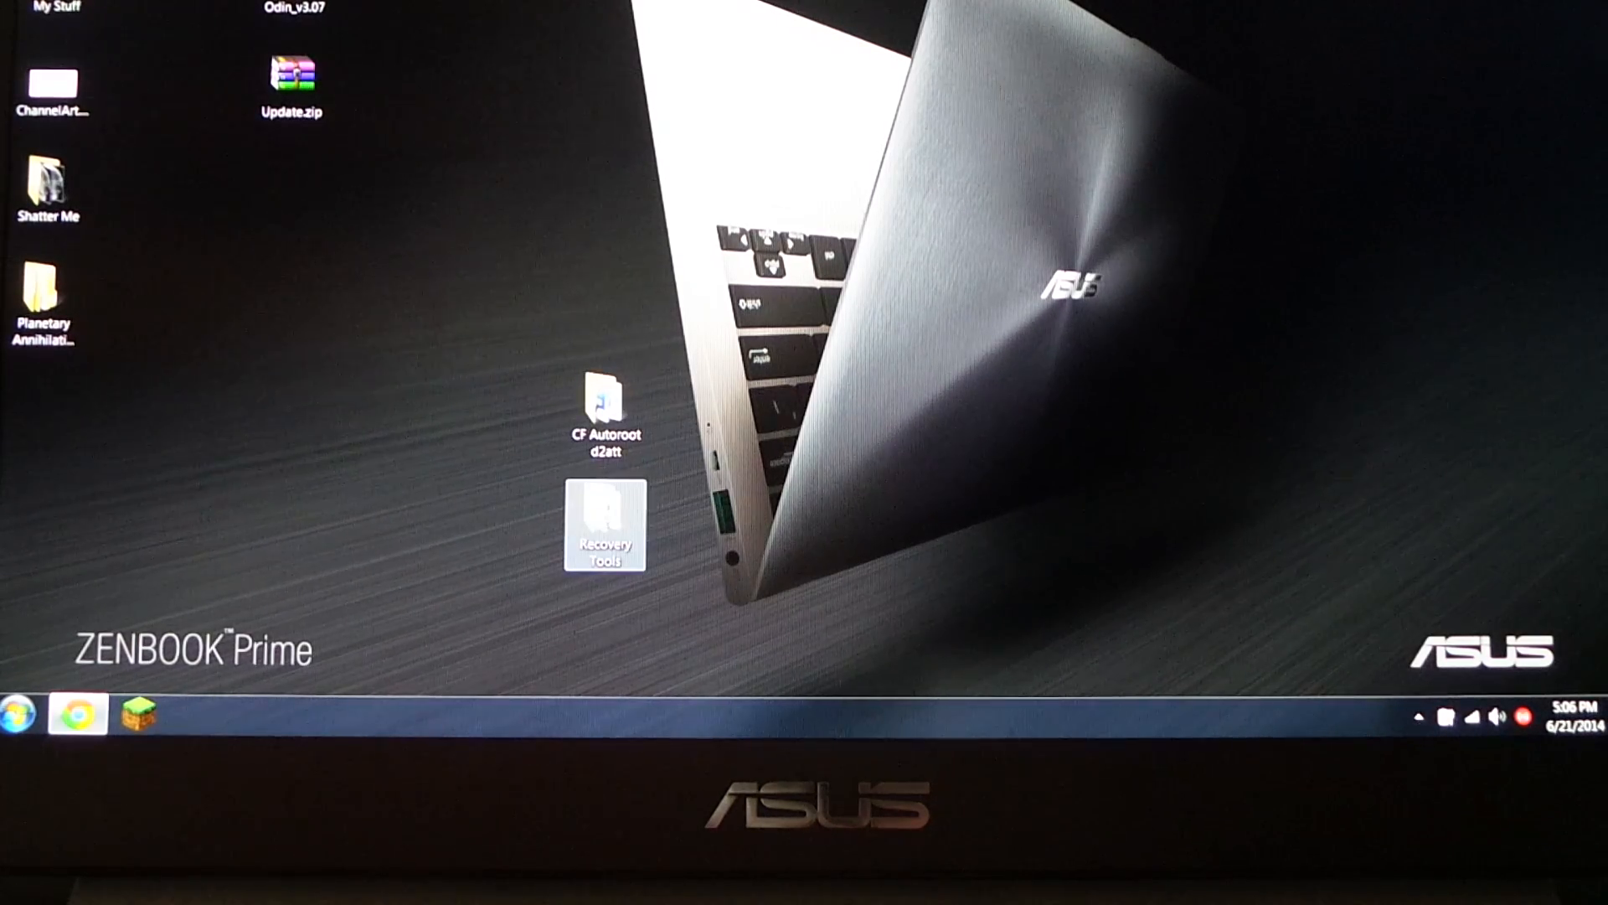
click(604, 411)
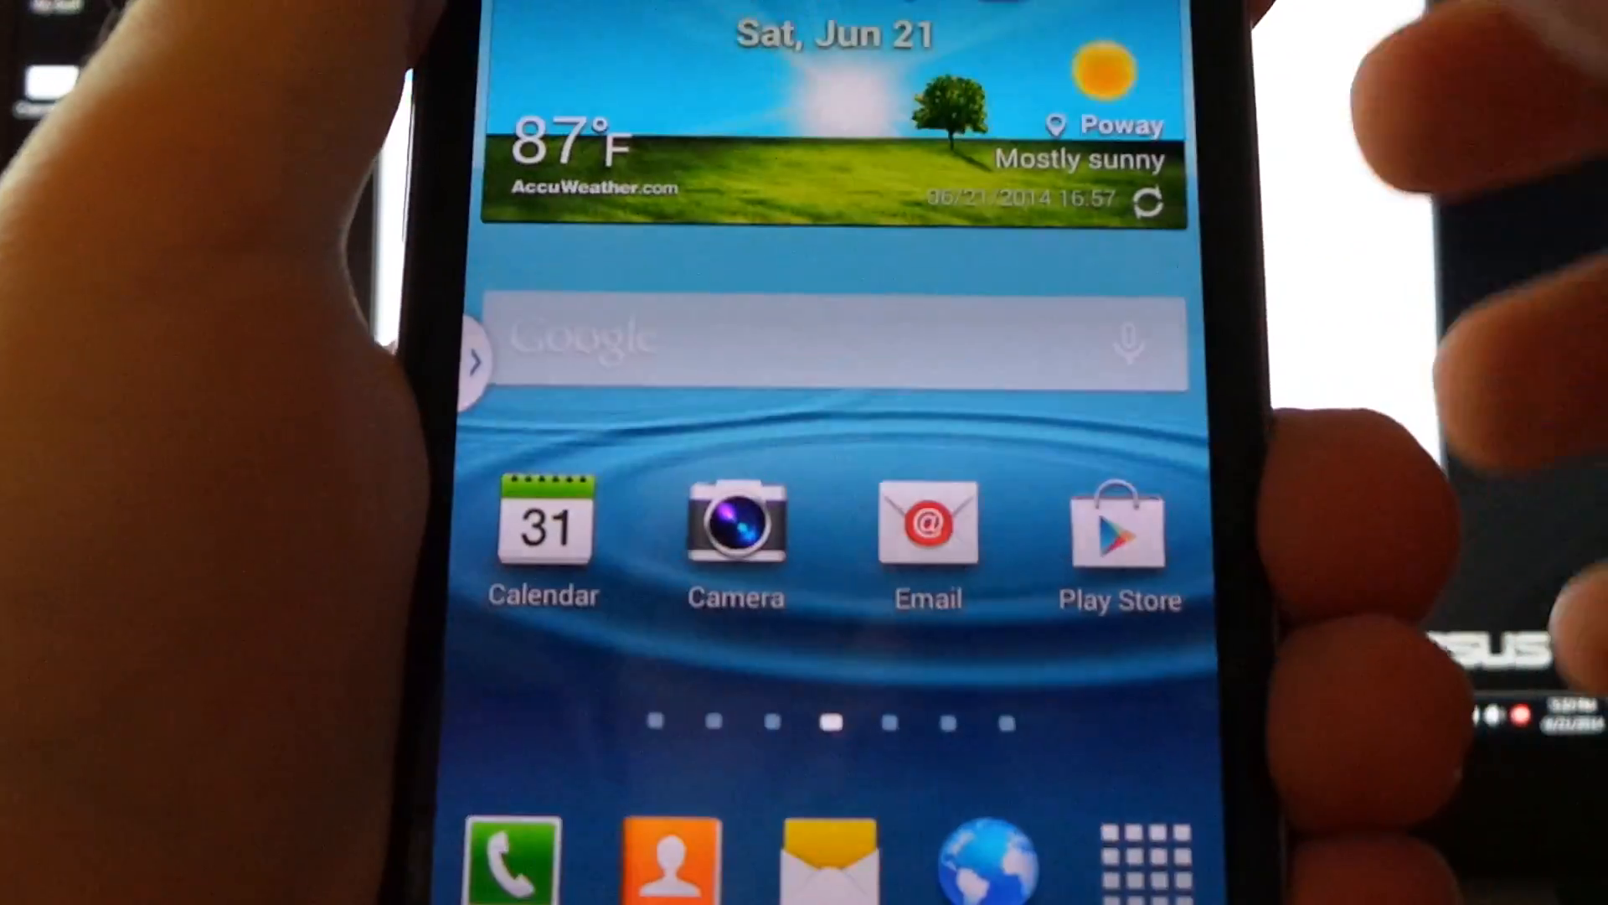
drag(821, 20, 821, 411)
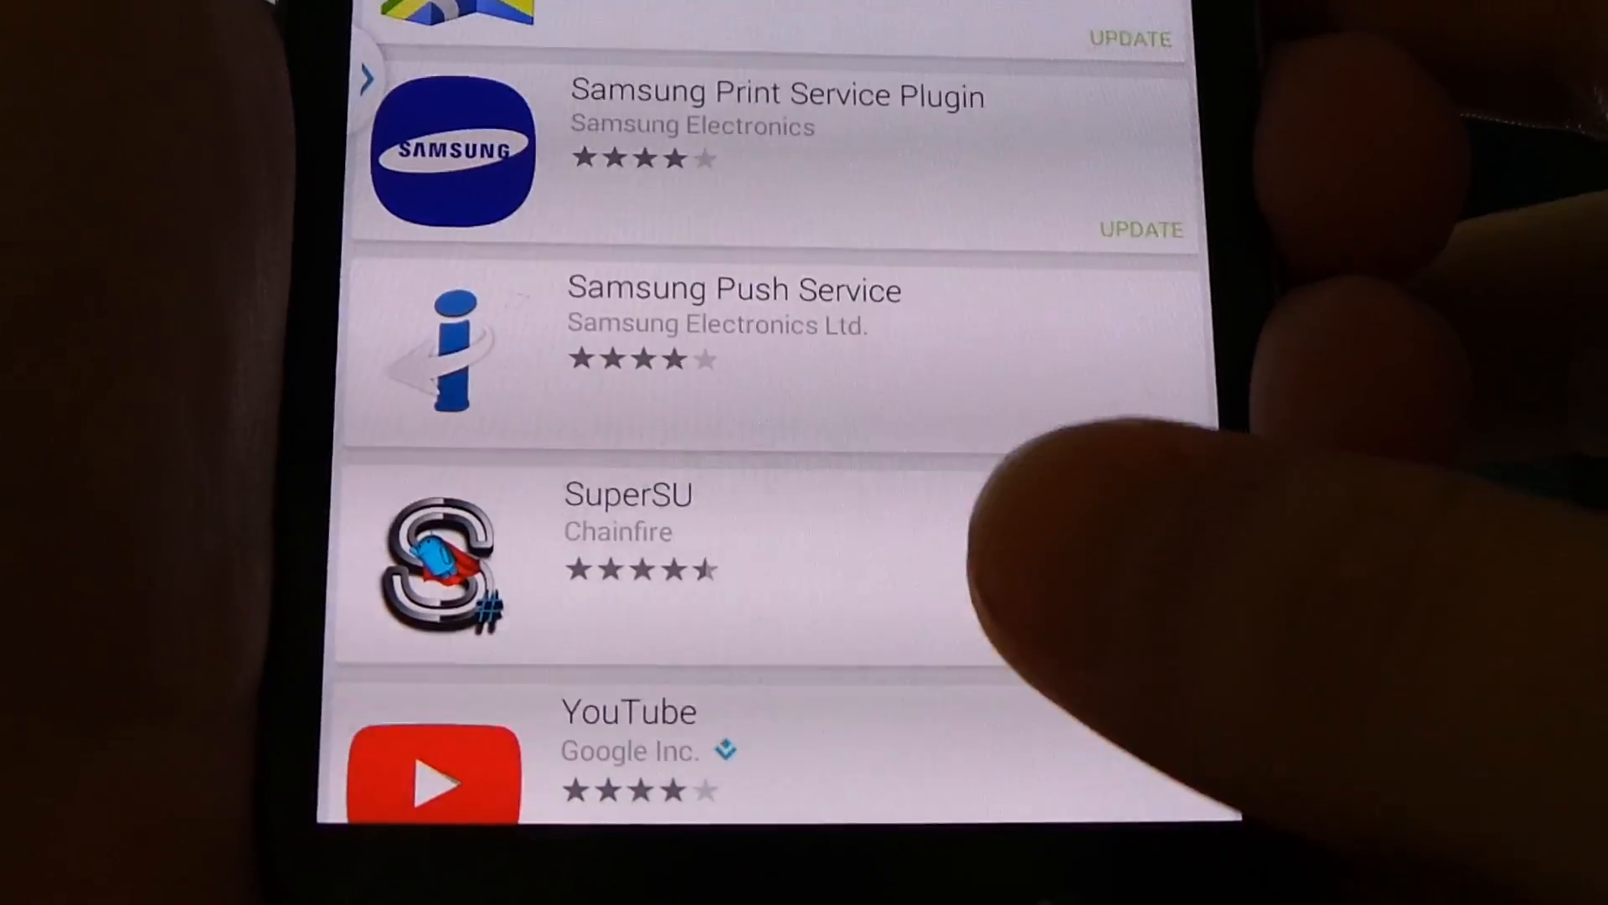
Open the SuperSU app's store page from the installed apps list.
click(627, 565)
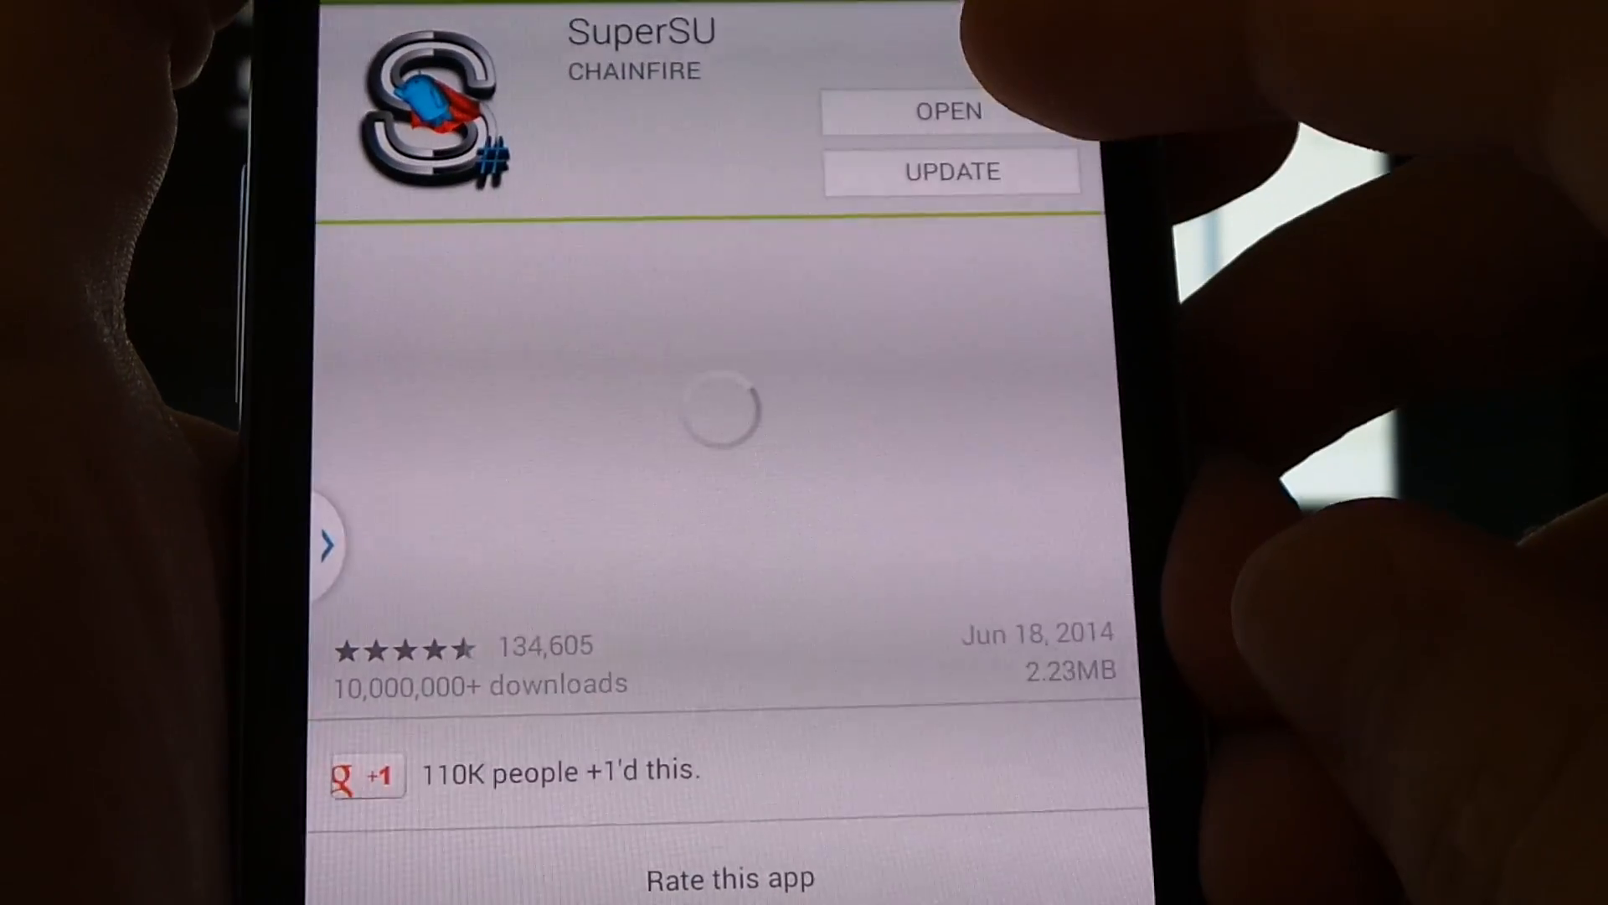
click(947, 112)
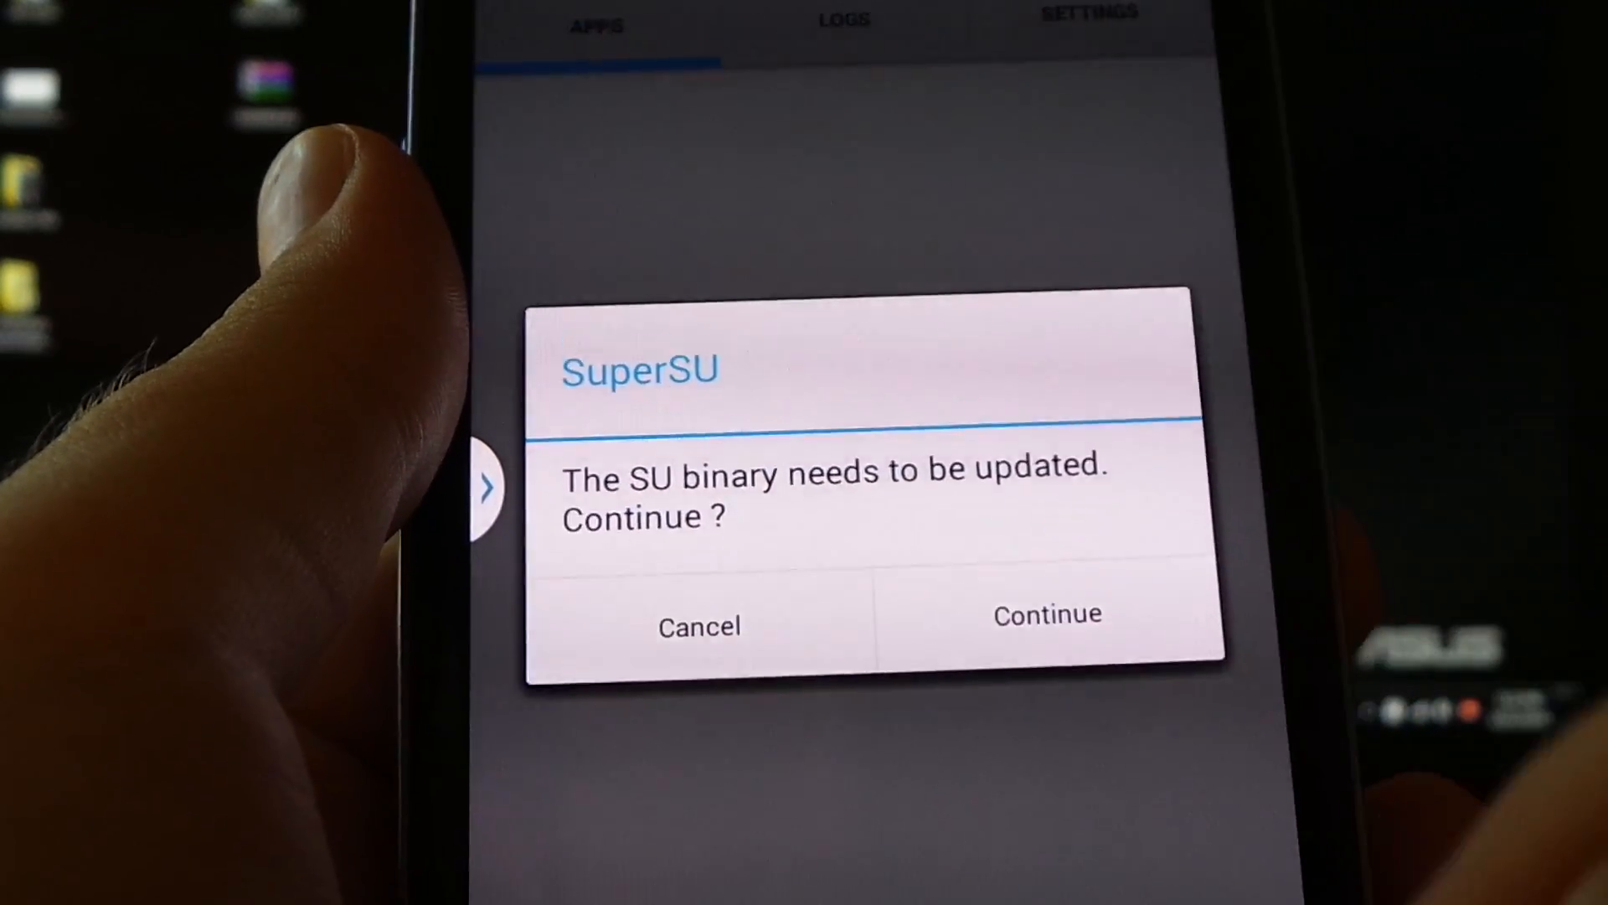
Update the SU binary the Normal way, disable Samsung KNOX, and acknowledge installation success.
click(1045, 615)
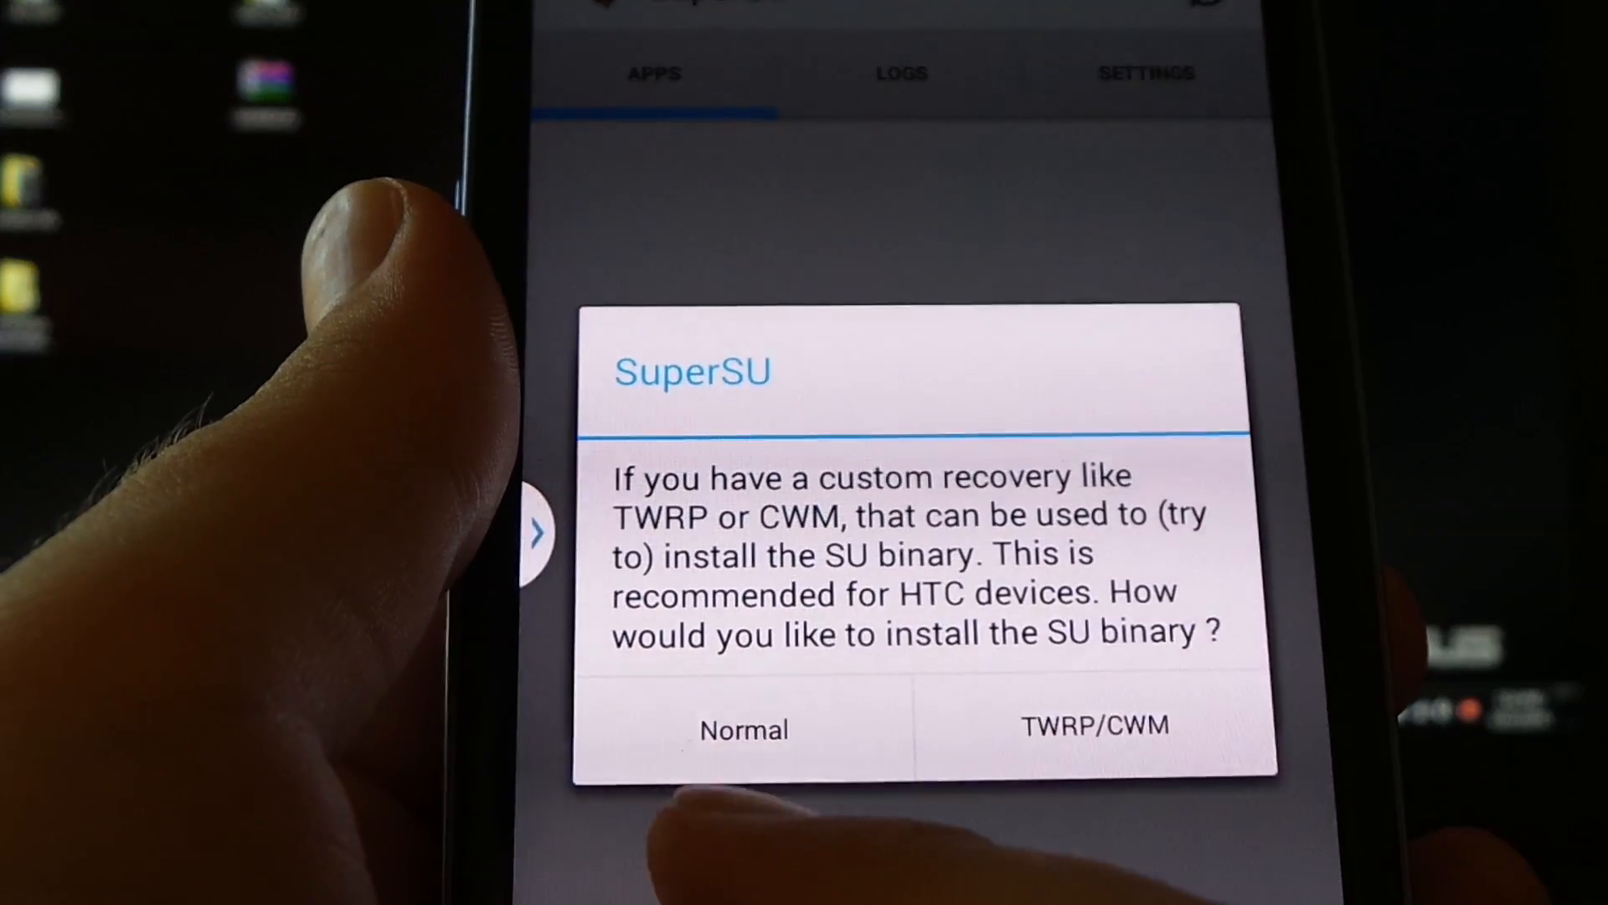
click(743, 728)
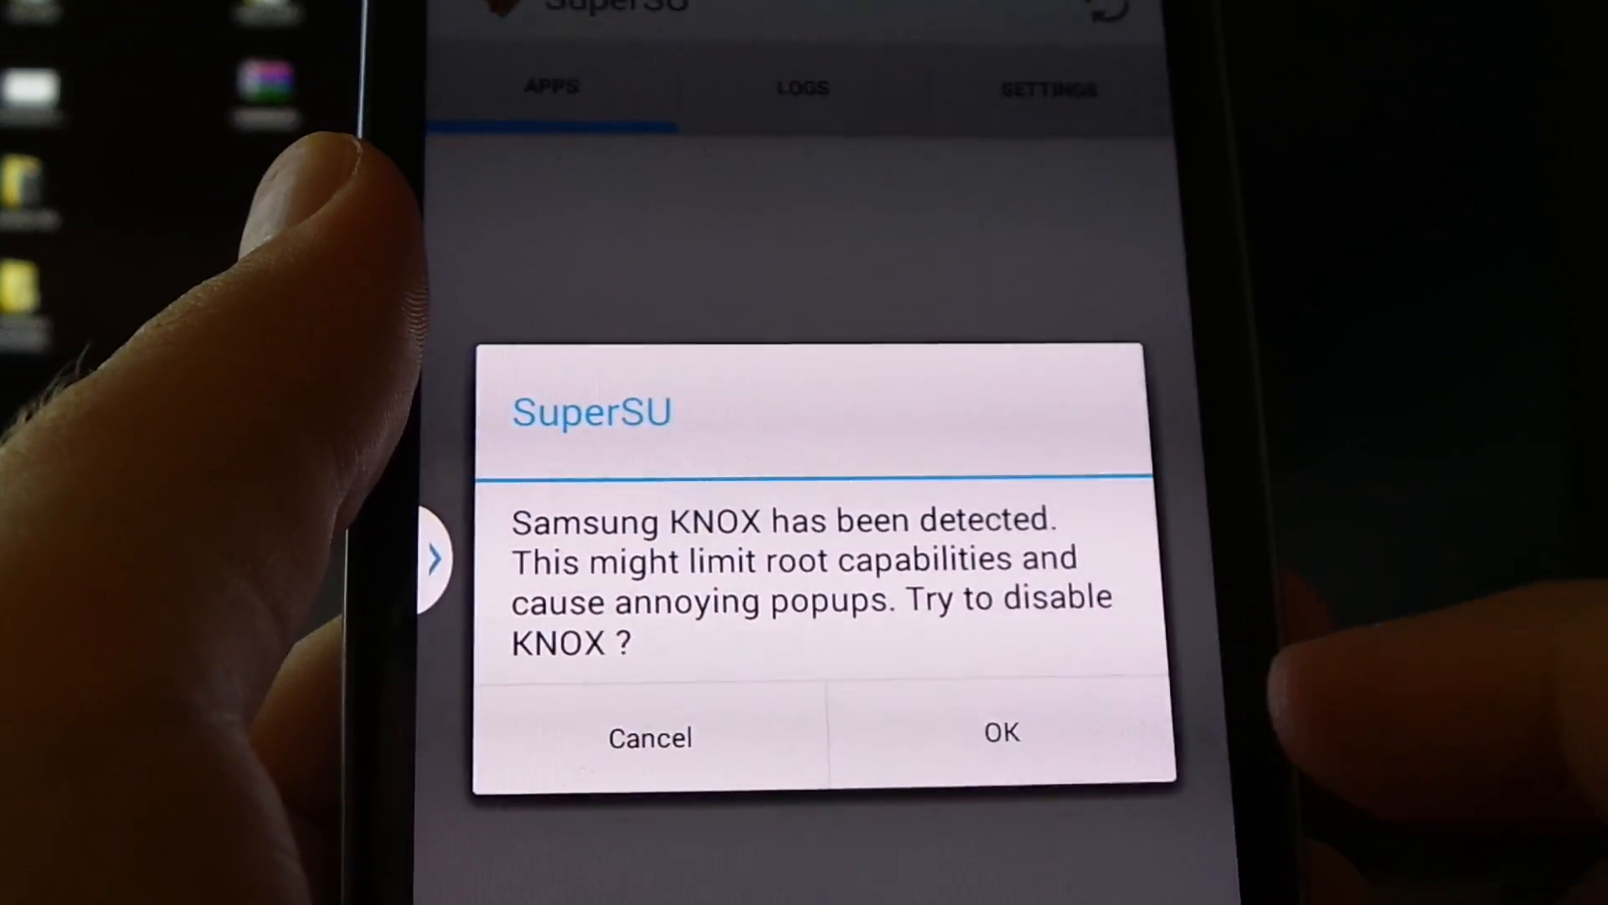
click(1000, 737)
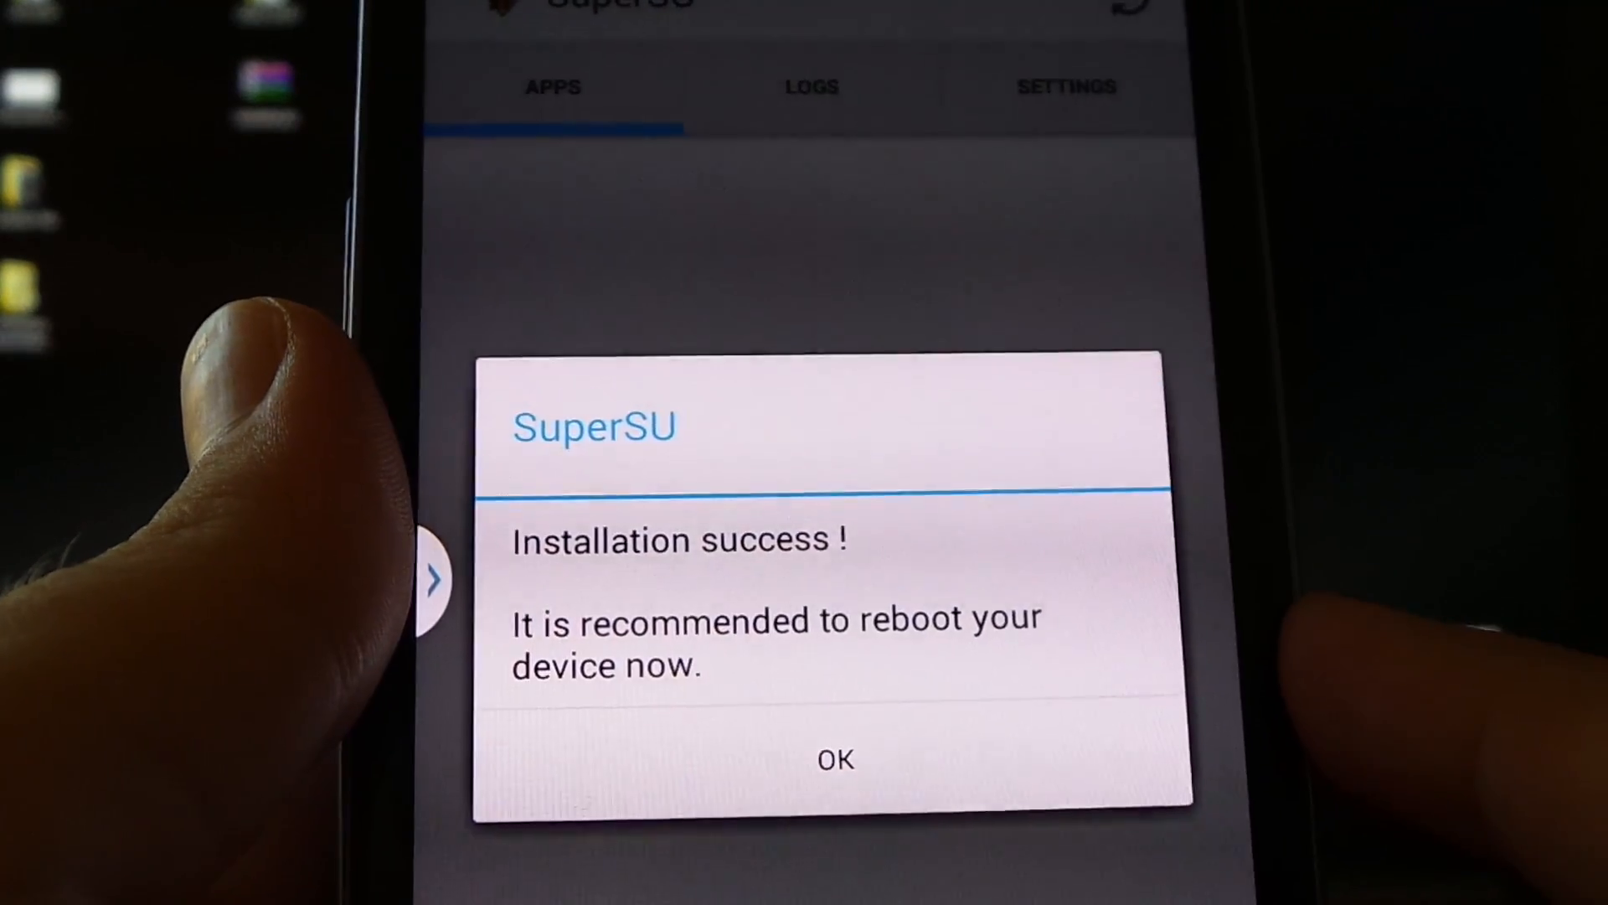
click(834, 759)
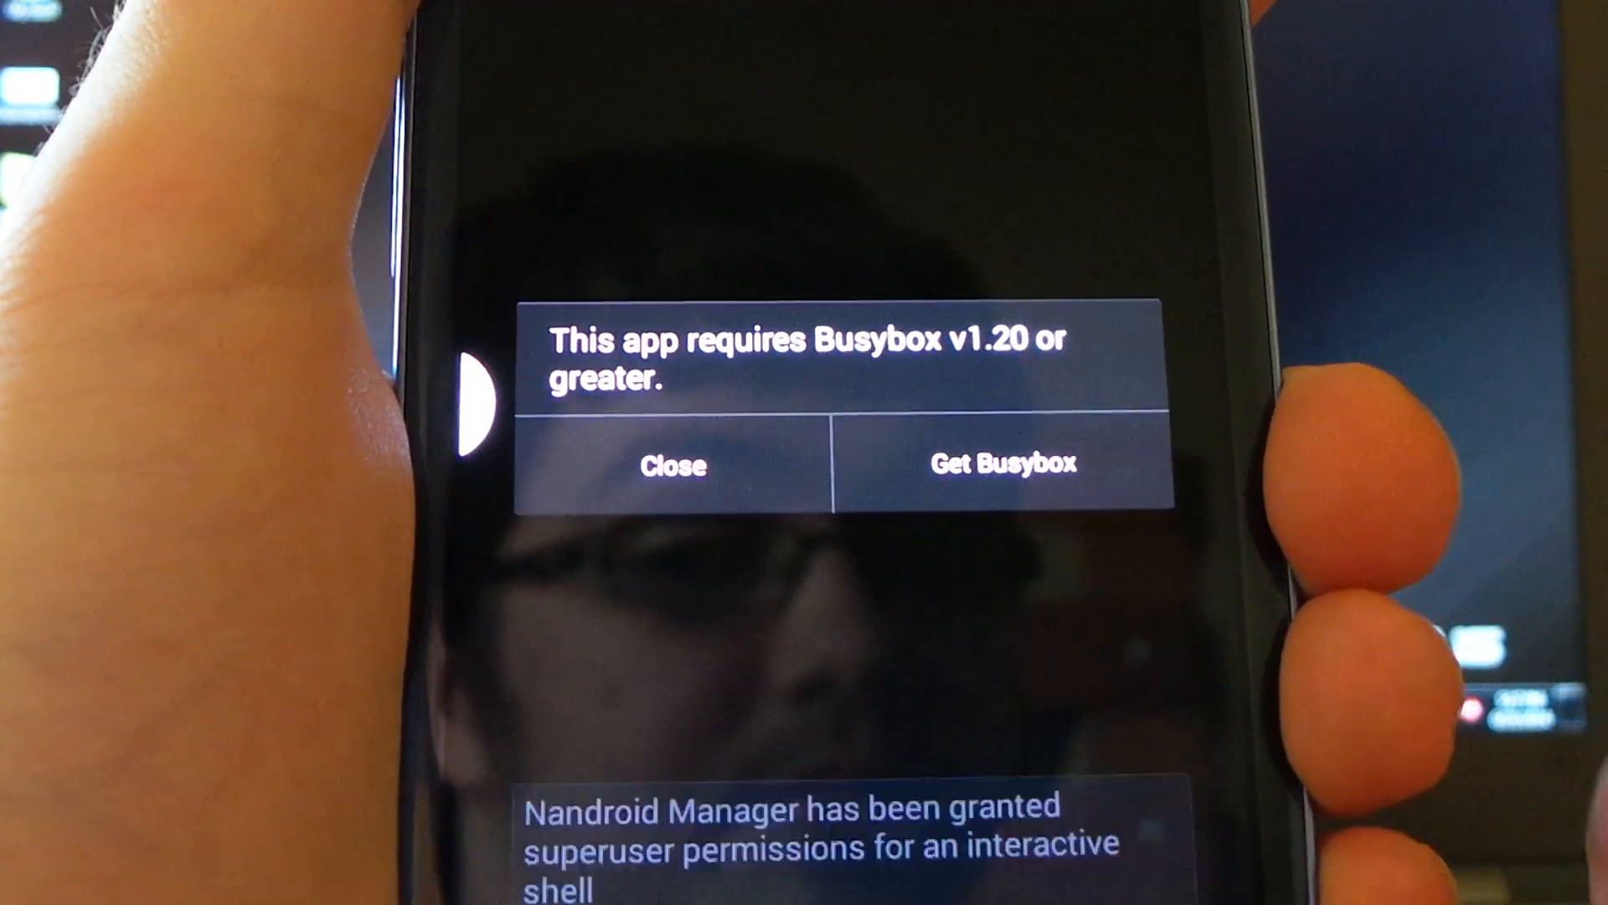
Choose Get Busybox from Nandroid Manager's BusyBox requirement prompt.
click(998, 464)
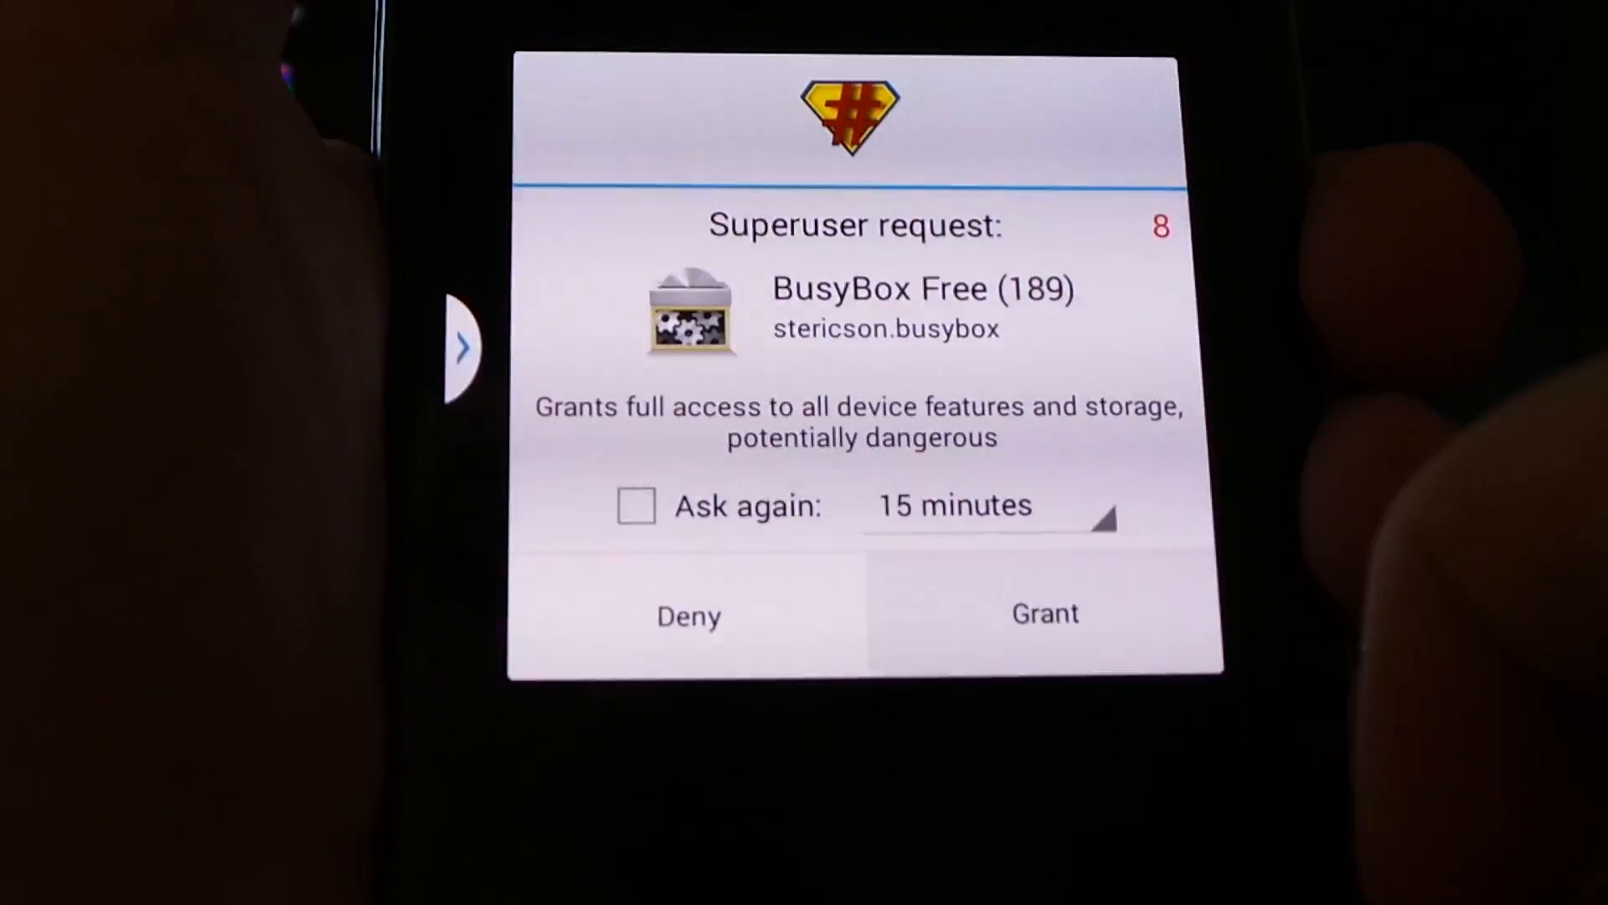
Grant BusyBox Free superuser access.
click(1044, 613)
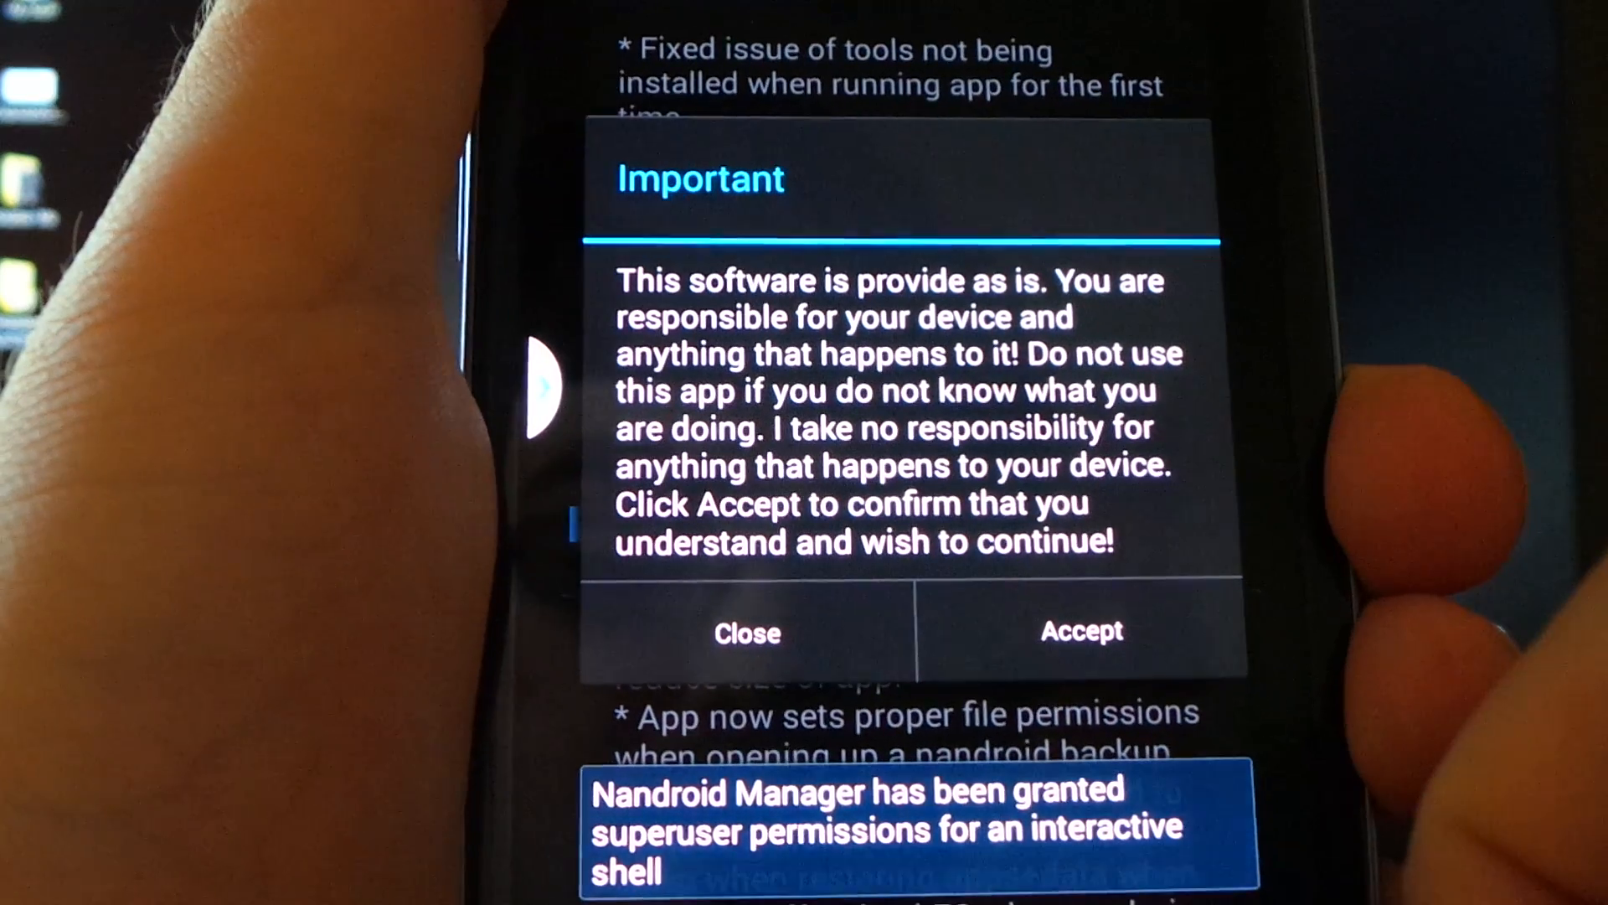
Accept the Nandroid Manager disclaimer and choose the CWM-d2att-6047.img recovery image.
click(1079, 630)
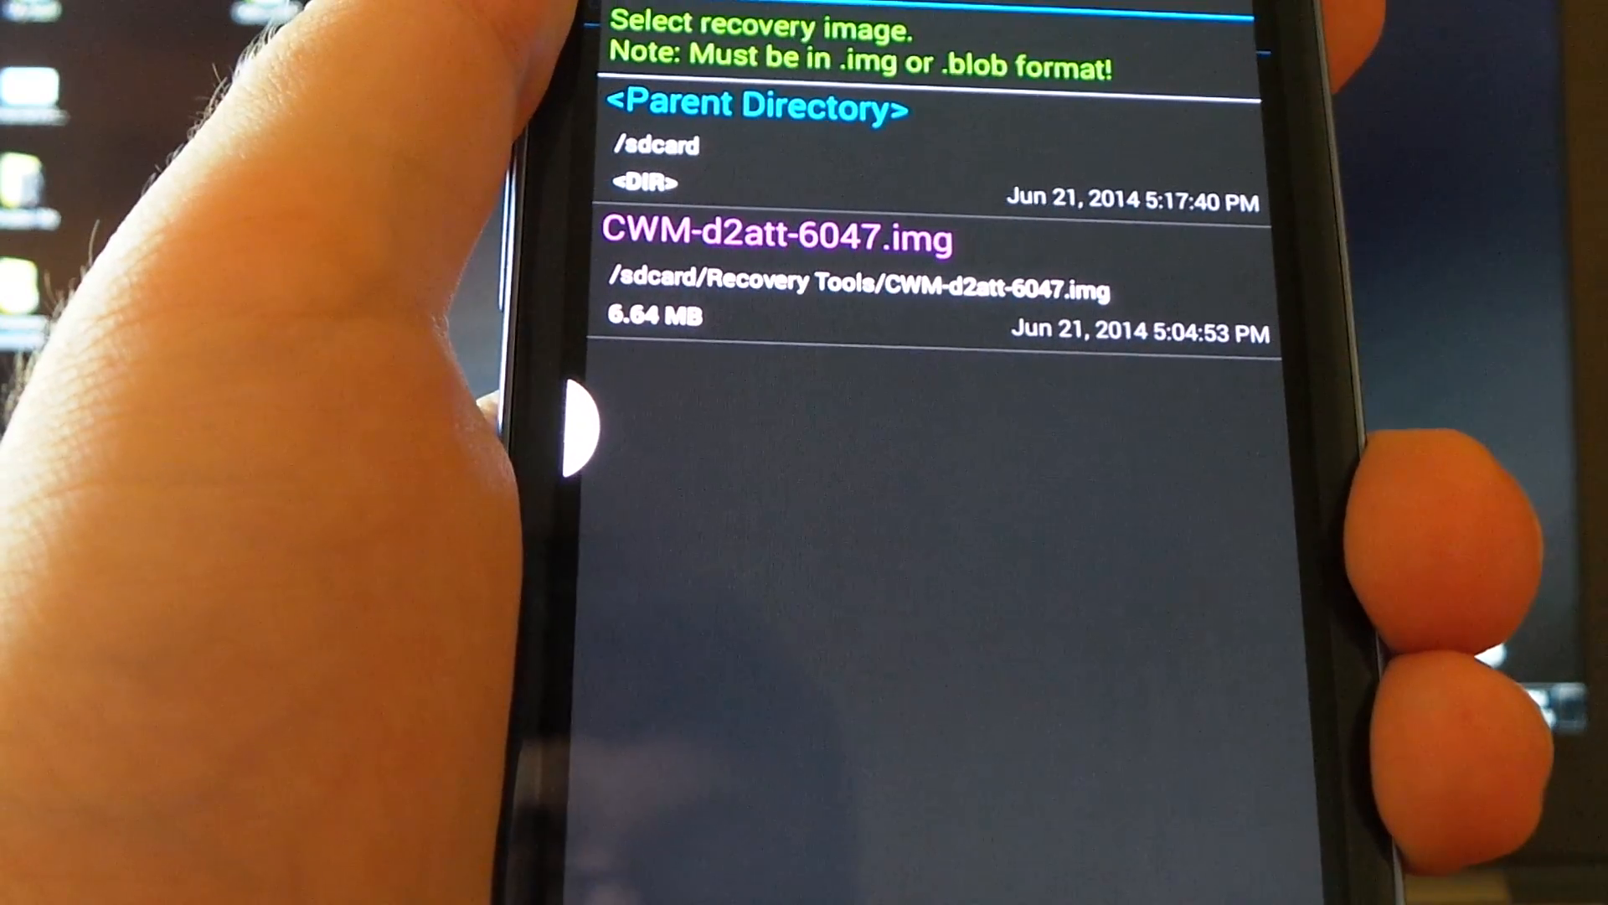
click(789, 237)
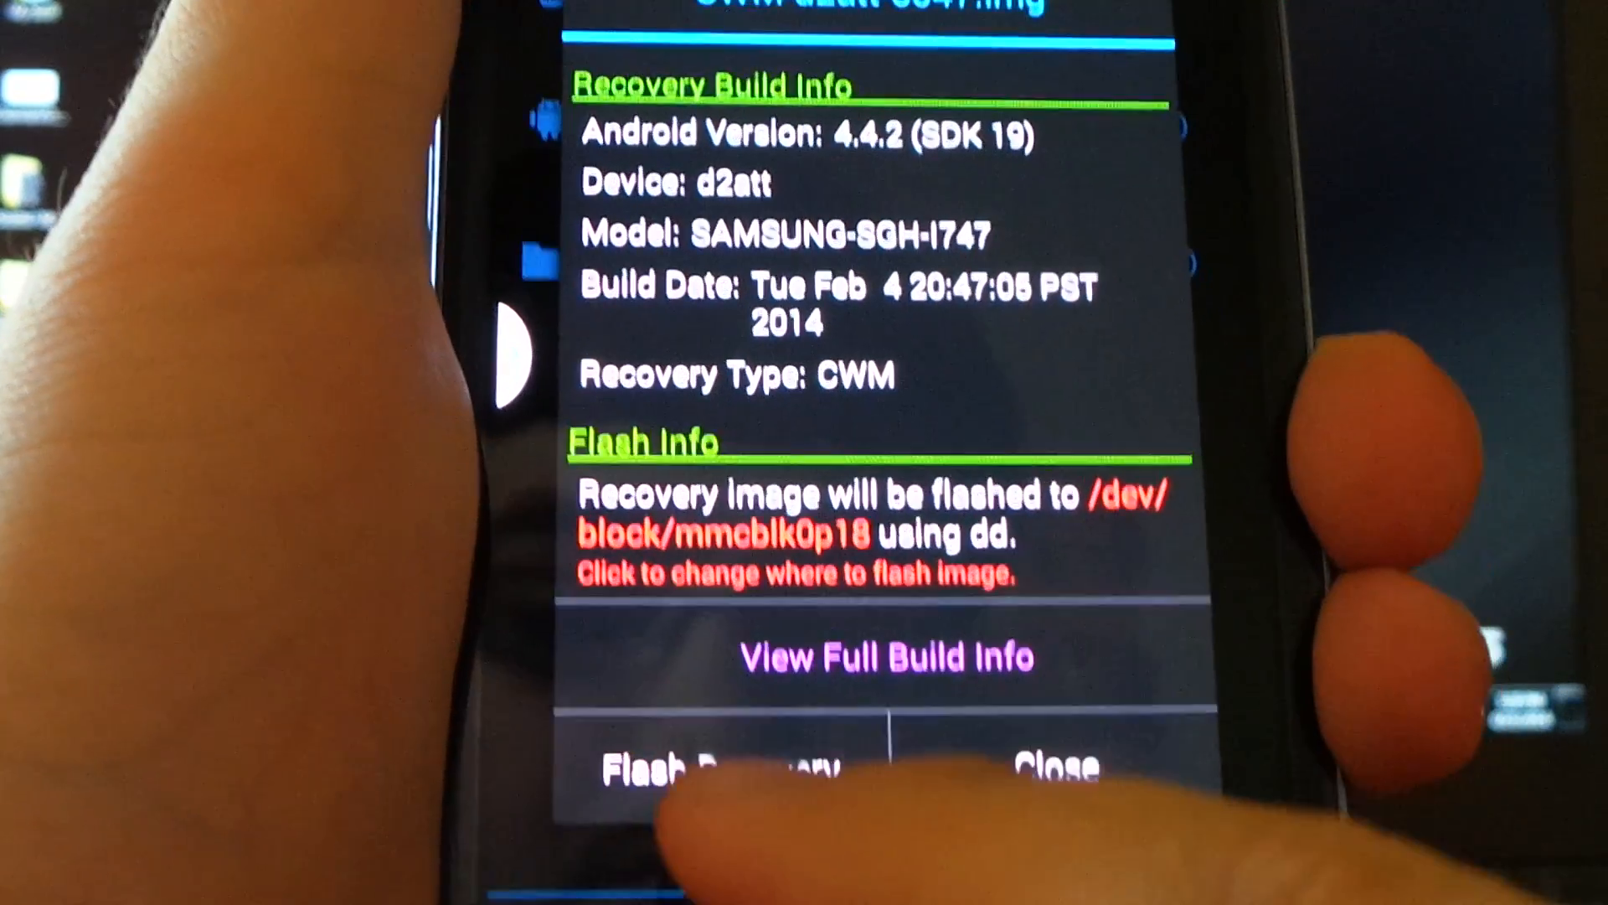
Flash the ClockworkMod recovery despite the bricking warning and reboot into recovery.
click(710, 768)
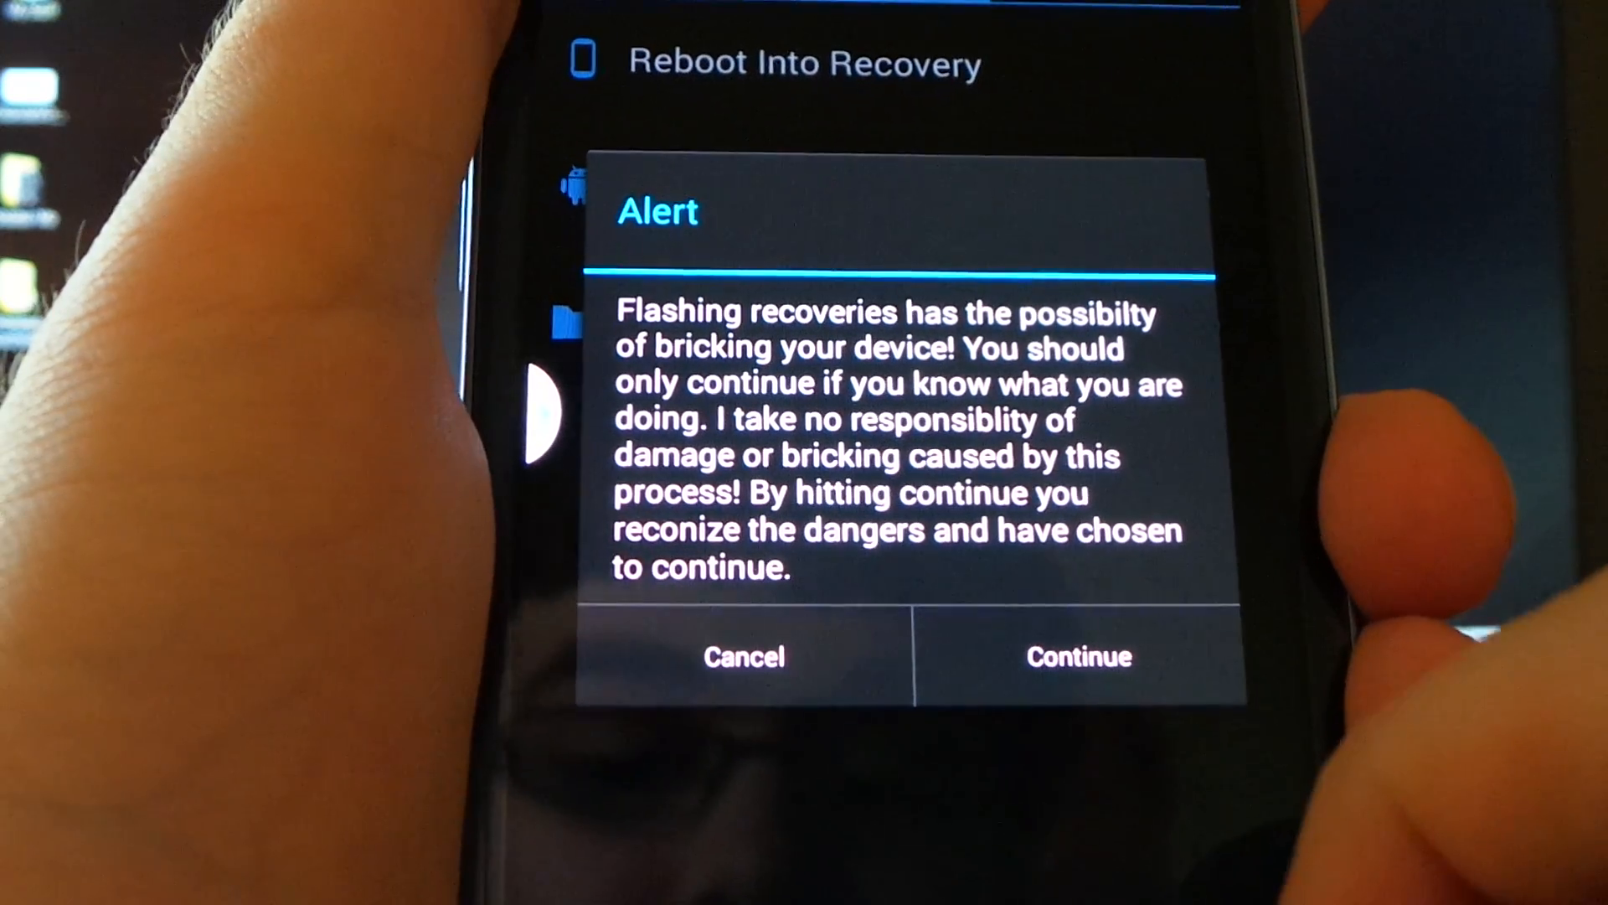
click(1078, 657)
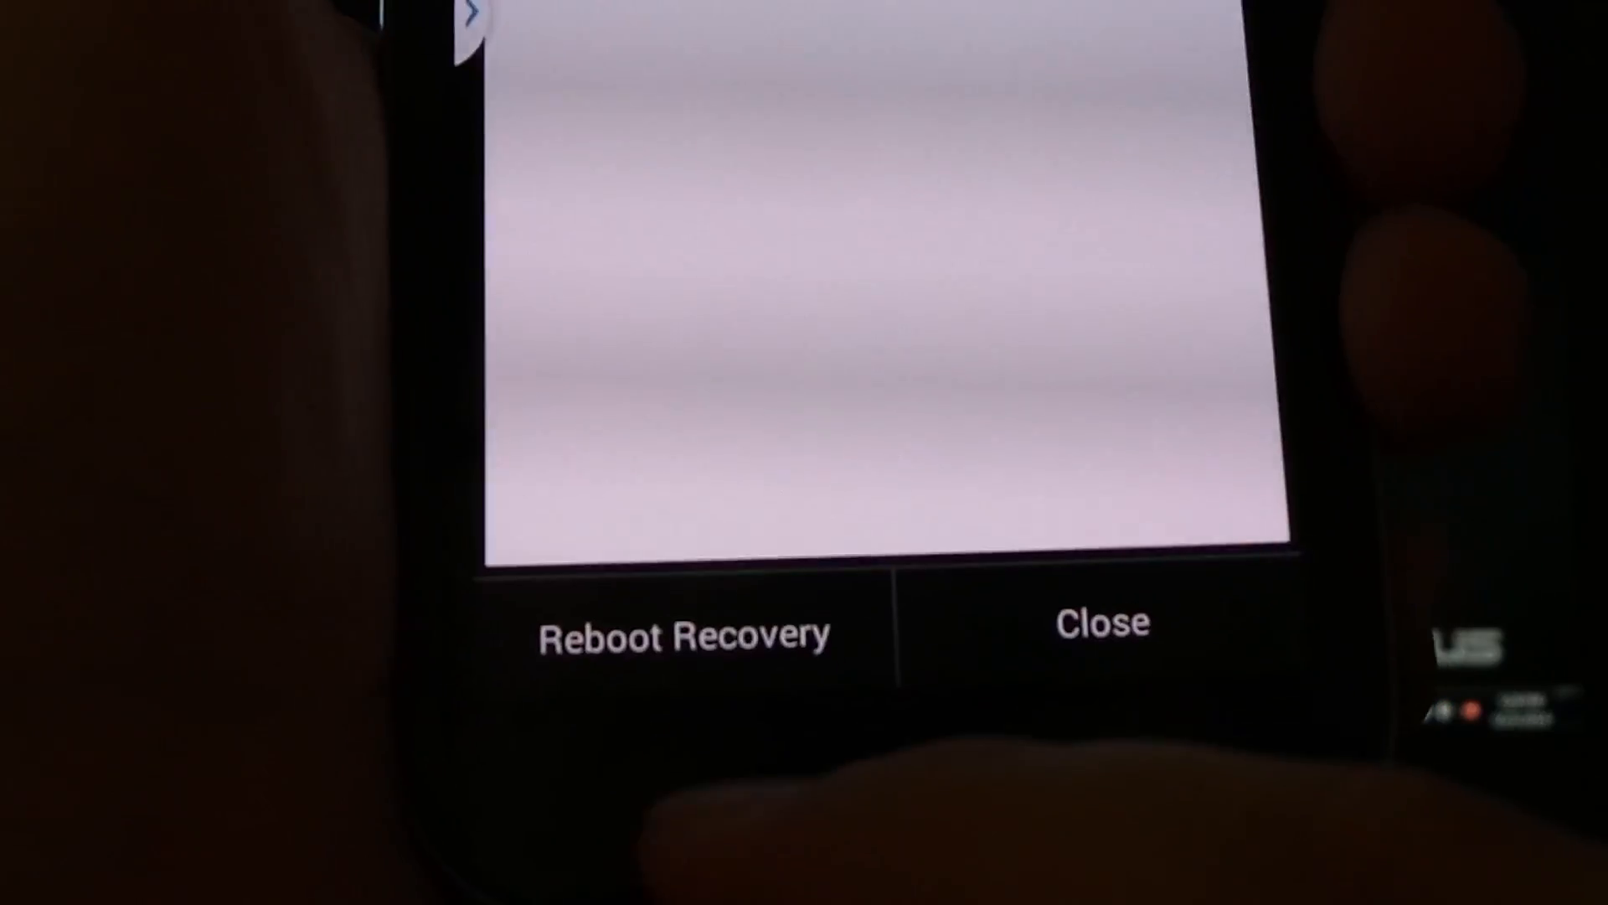
click(684, 633)
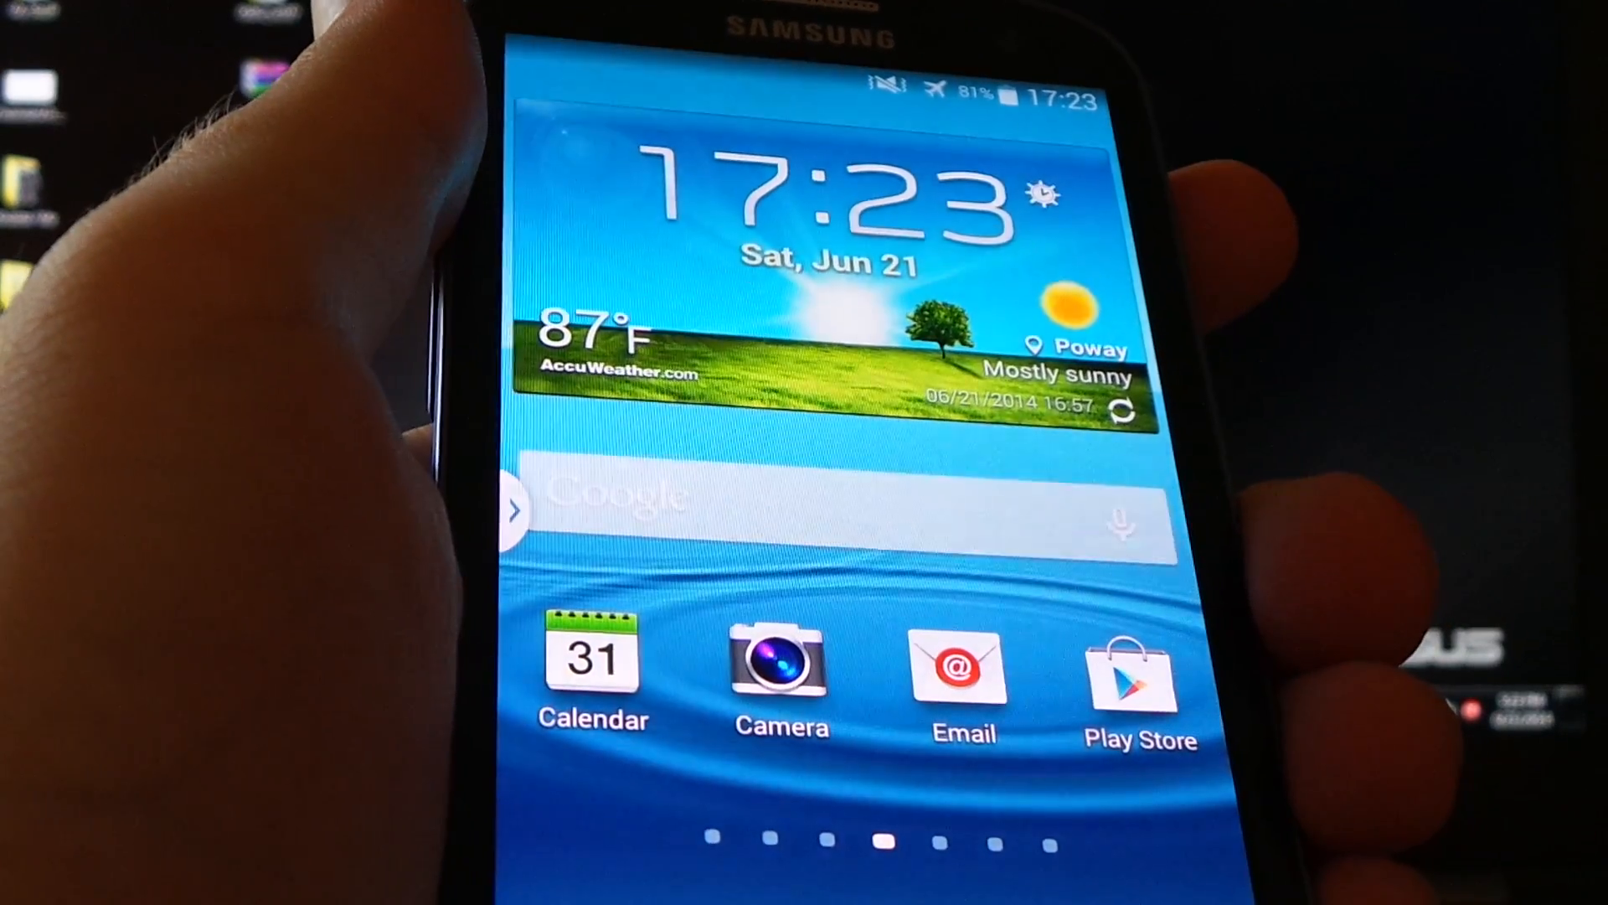
Pull down the notification shade on the booted home screen.
drag(821, 92, 821, 411)
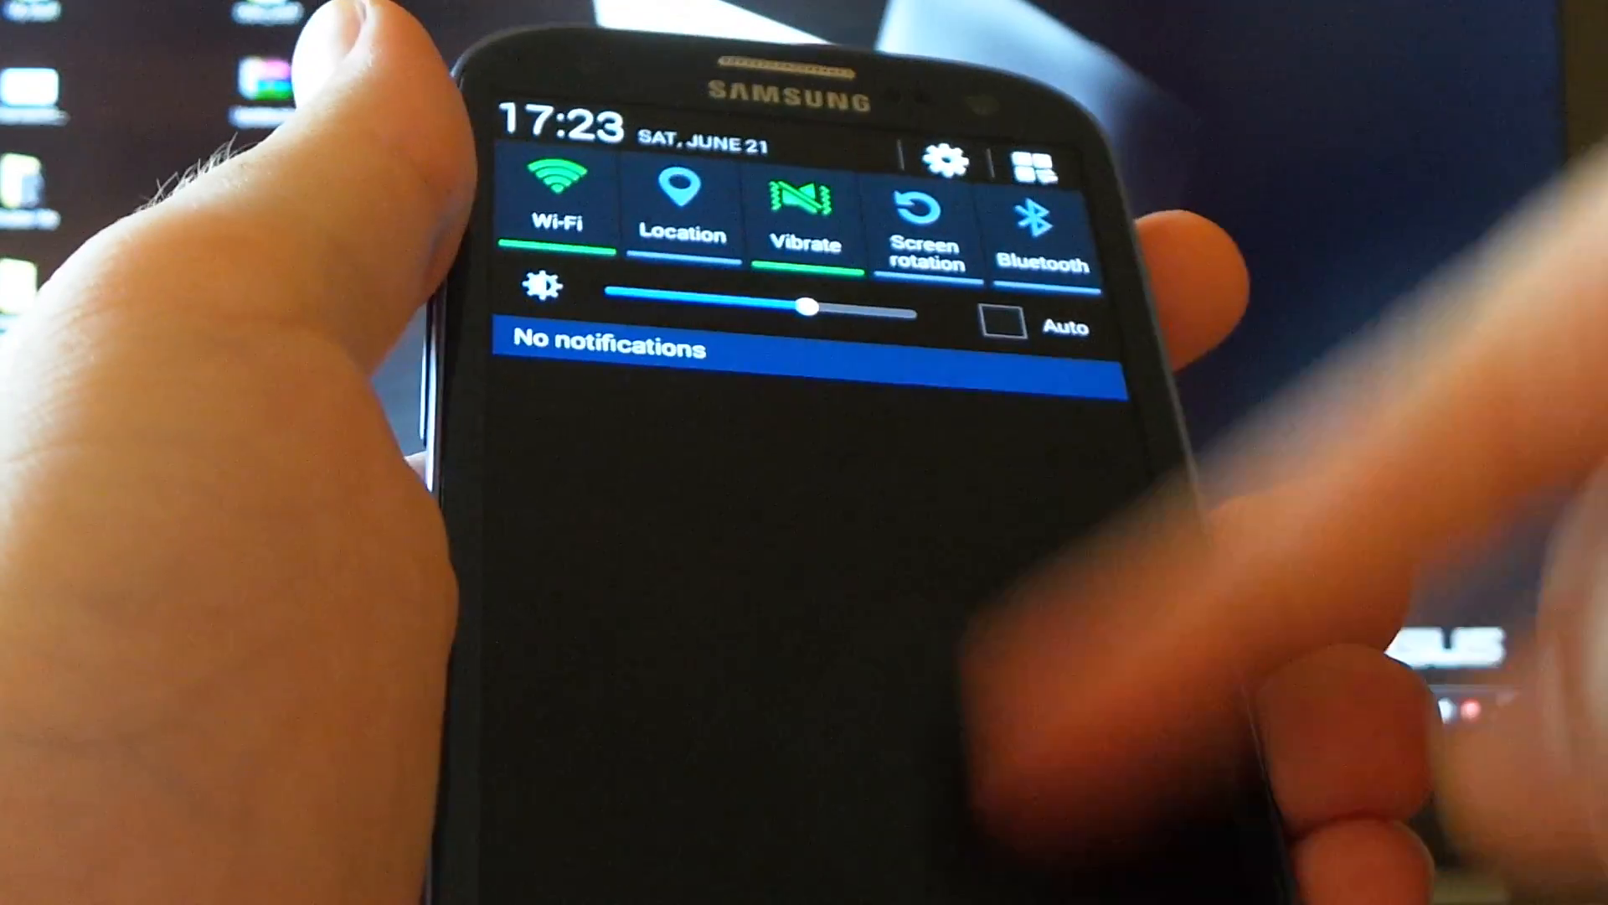